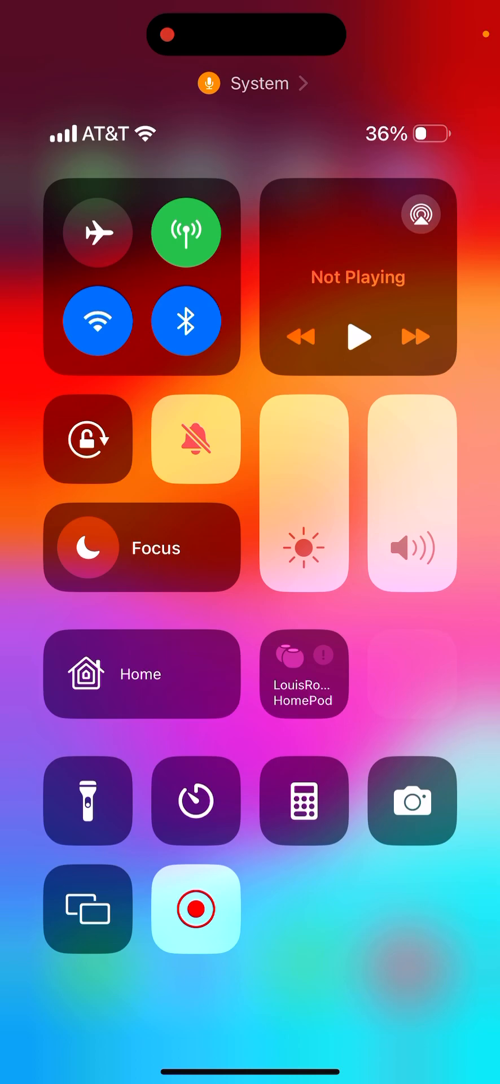
Switch Wi-Fi off in Control Center and return to the home screen
left_click(99, 320)
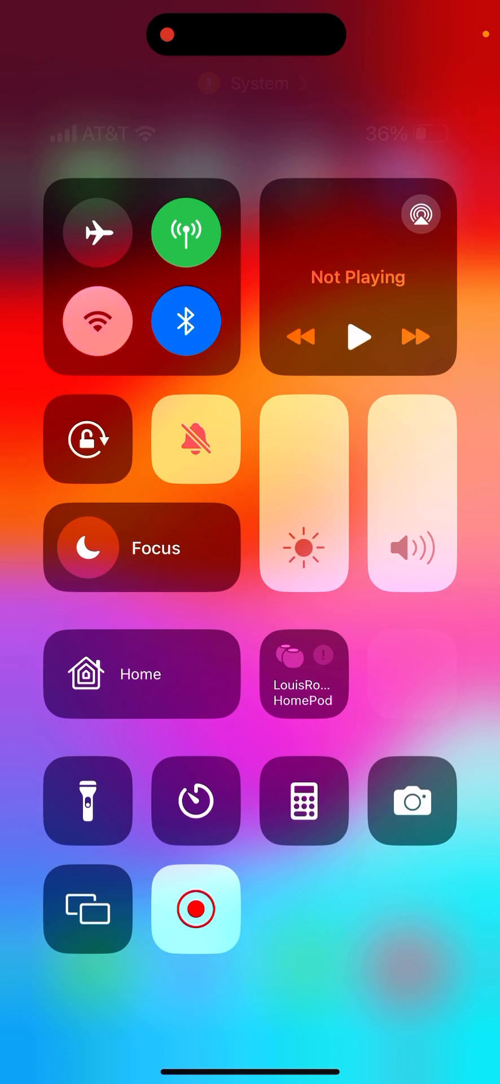
left_click(98, 320)
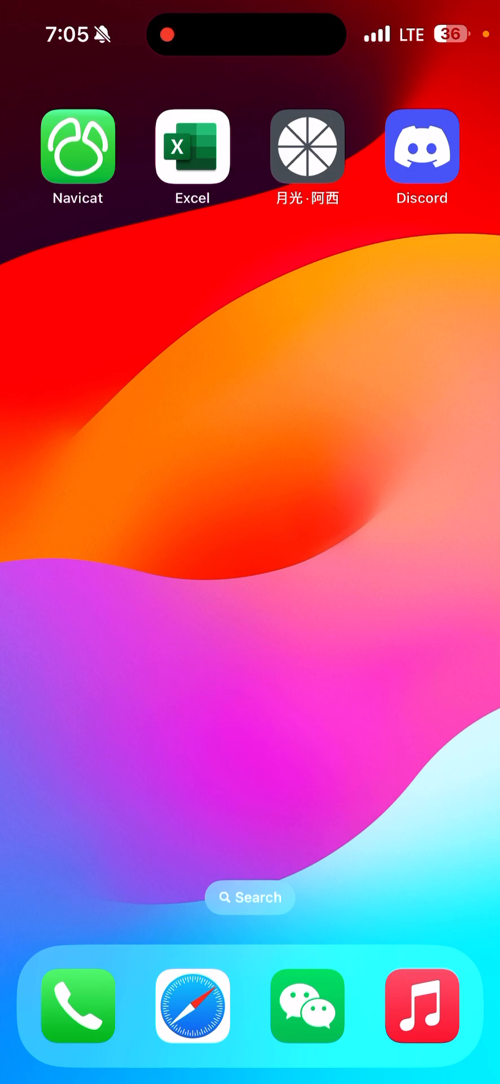
Launch Navicat, open Home-Remote's database and account table, and start a new record
left_click(77, 145)
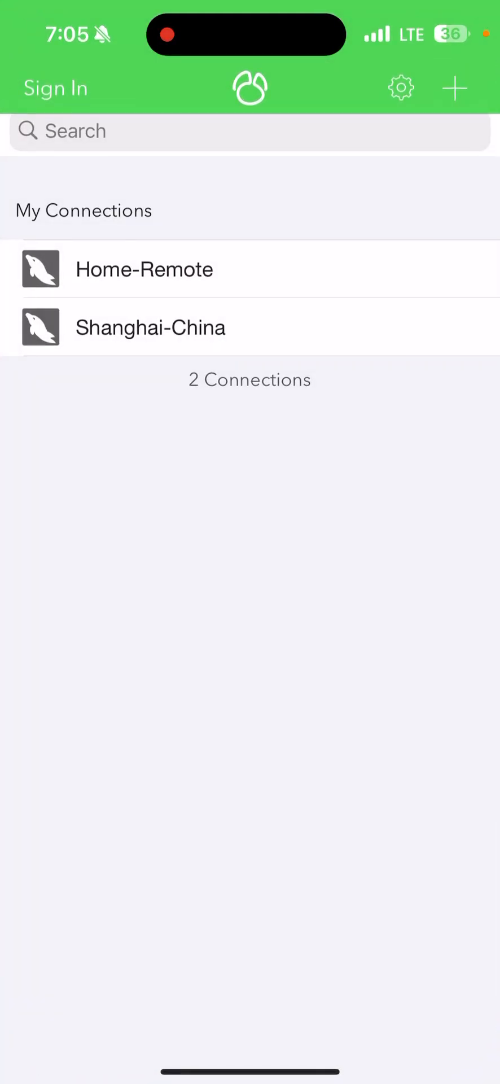
left_click(145, 269)
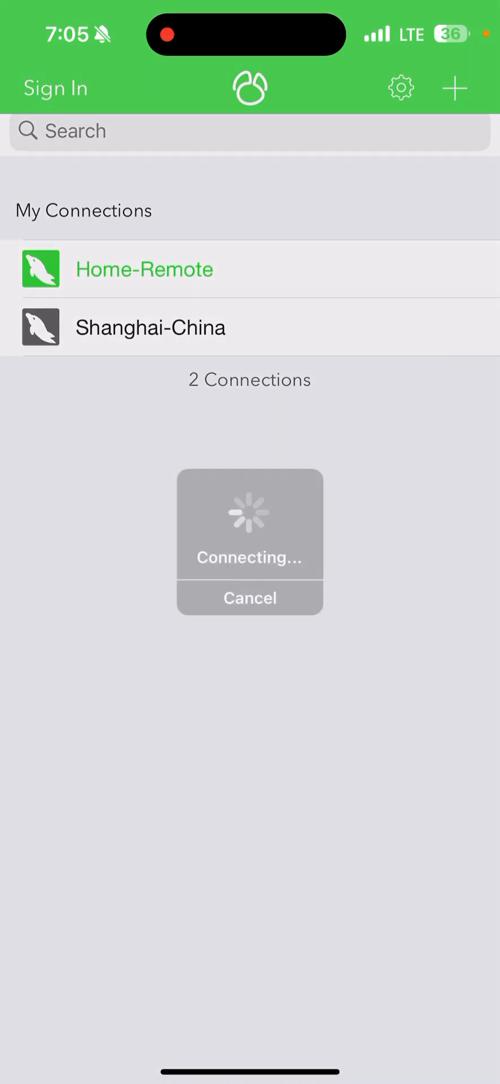
left_click(145, 269)
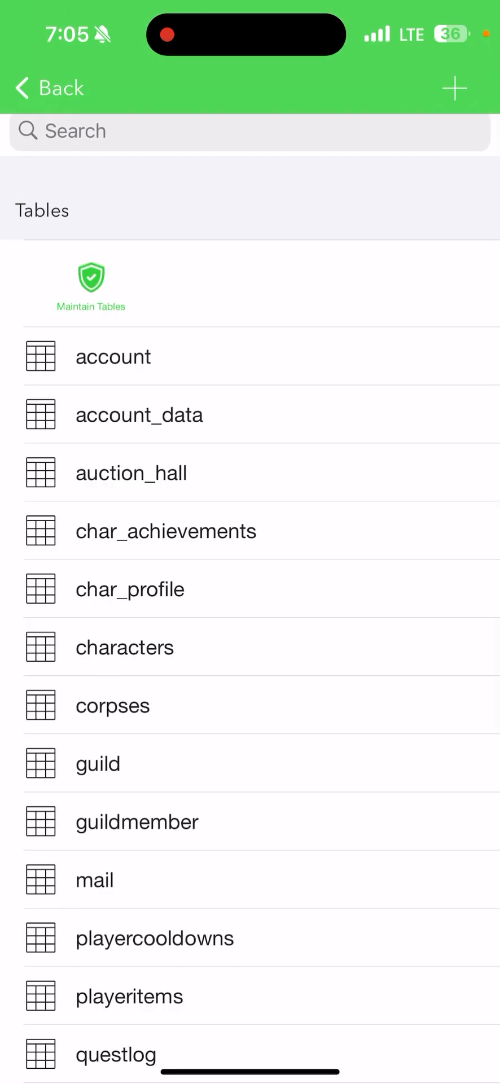
left_click(112, 356)
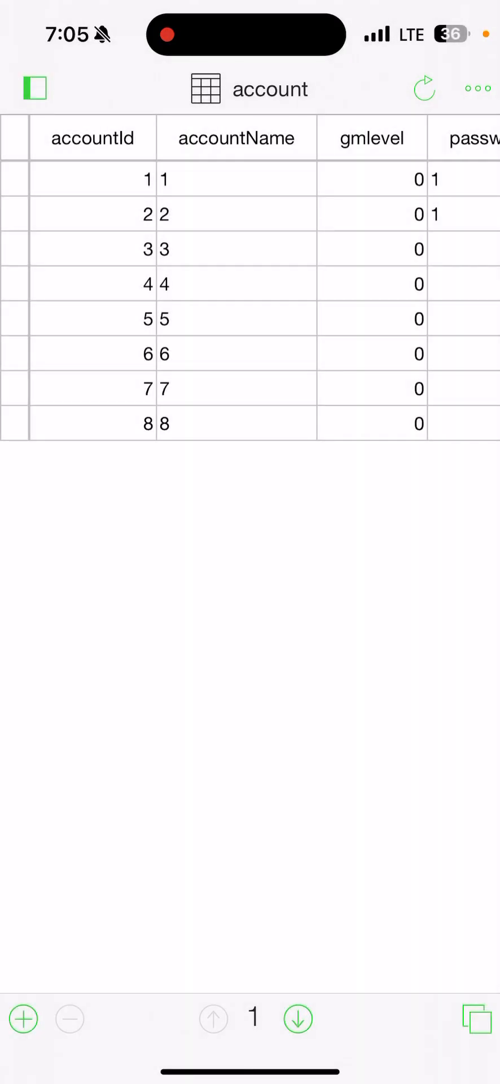
left_click(92, 137)
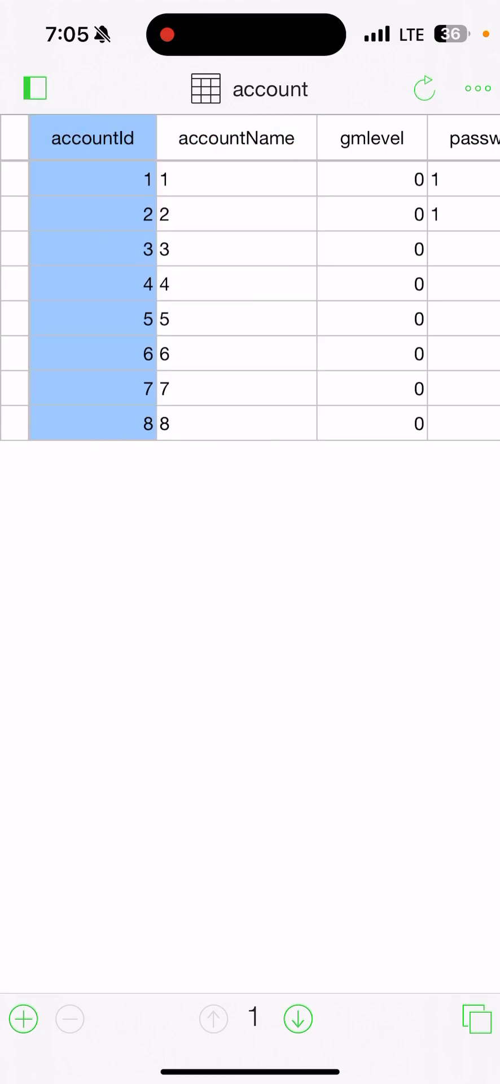
left_click(25, 1019)
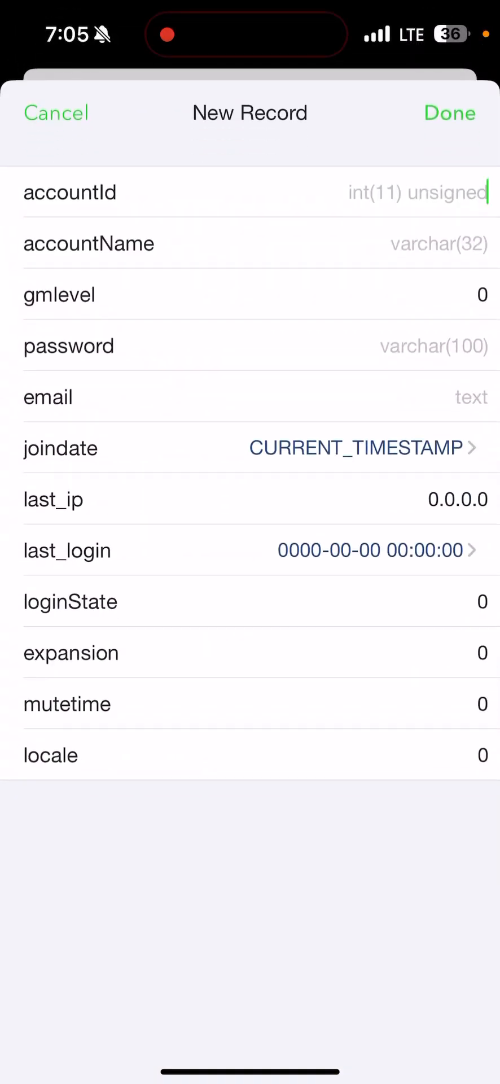
Save a new account record with accountId 9 and accountName Louis
type("9")
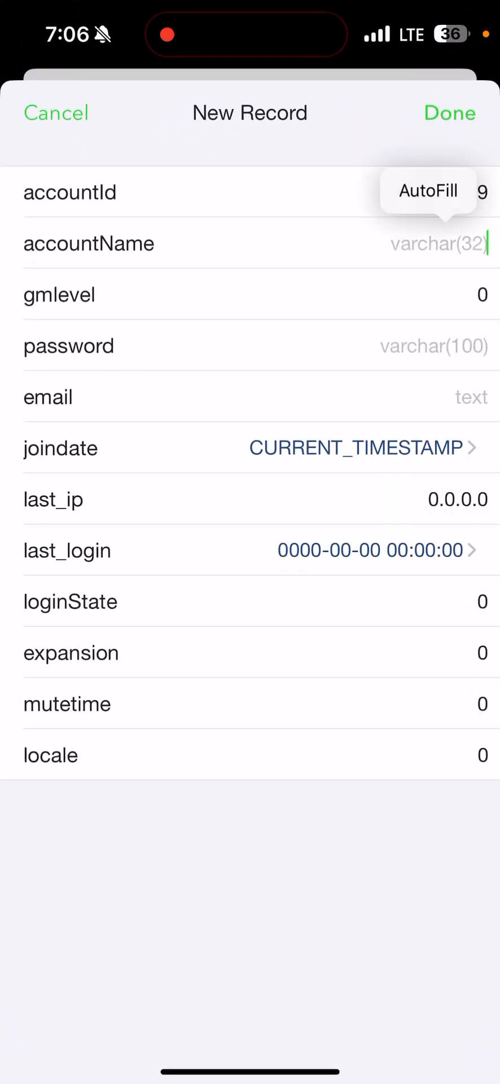
type("loui")
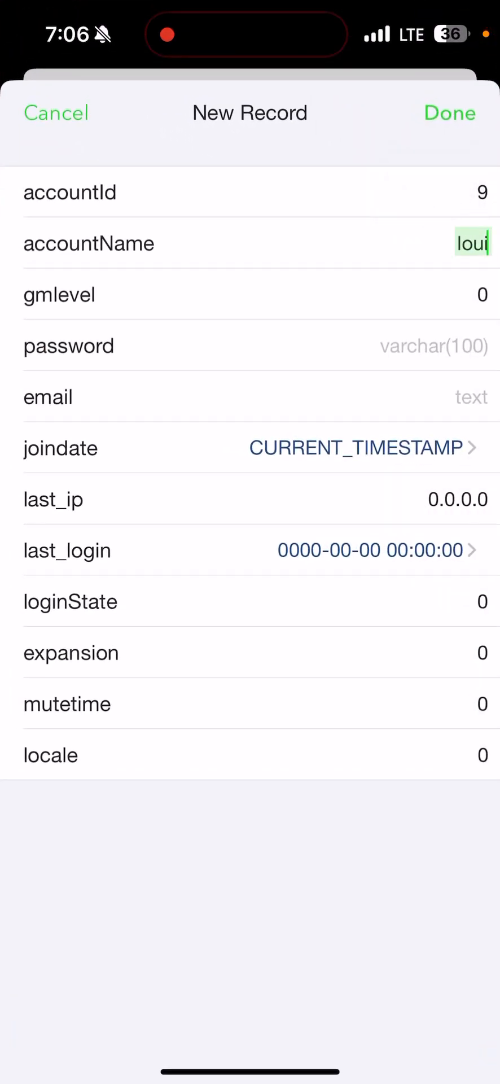
type("Louis")
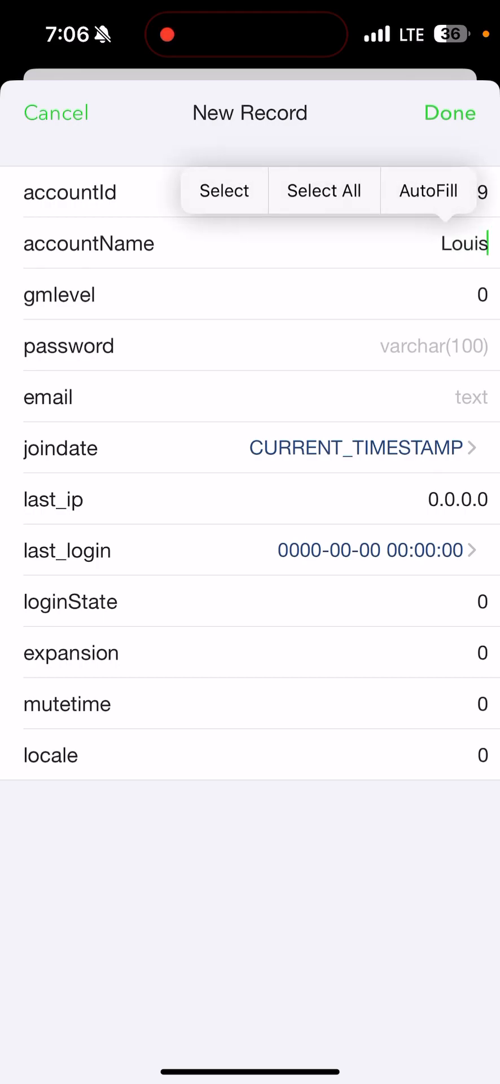
left_click(450, 113)
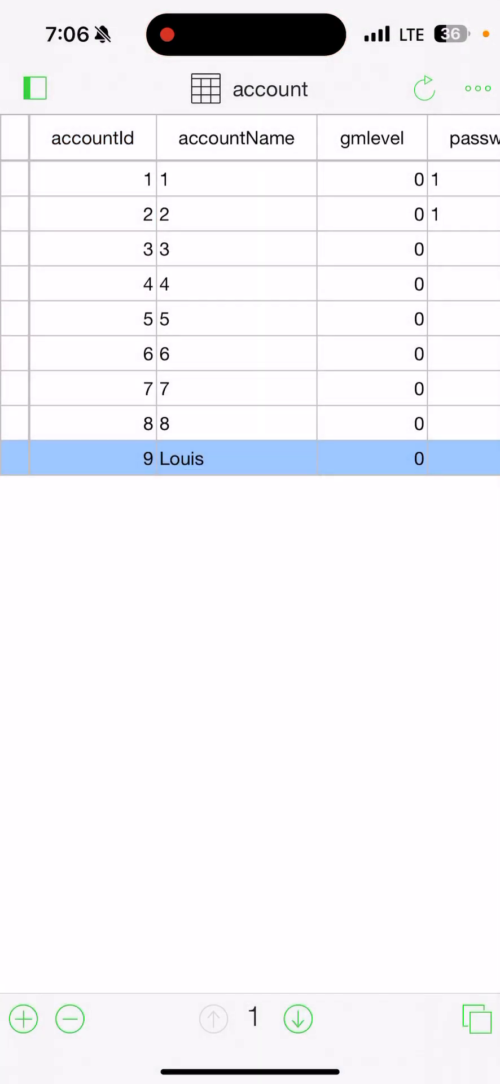
Open the characters table and pick the Orc/Undead row (guid 41) to duplicate
left_click(34, 88)
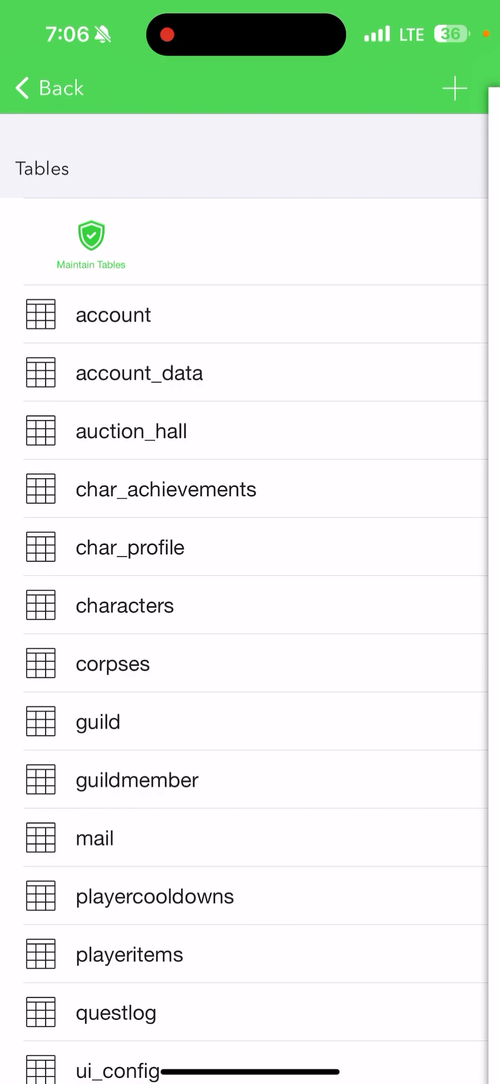
left_click(124, 604)
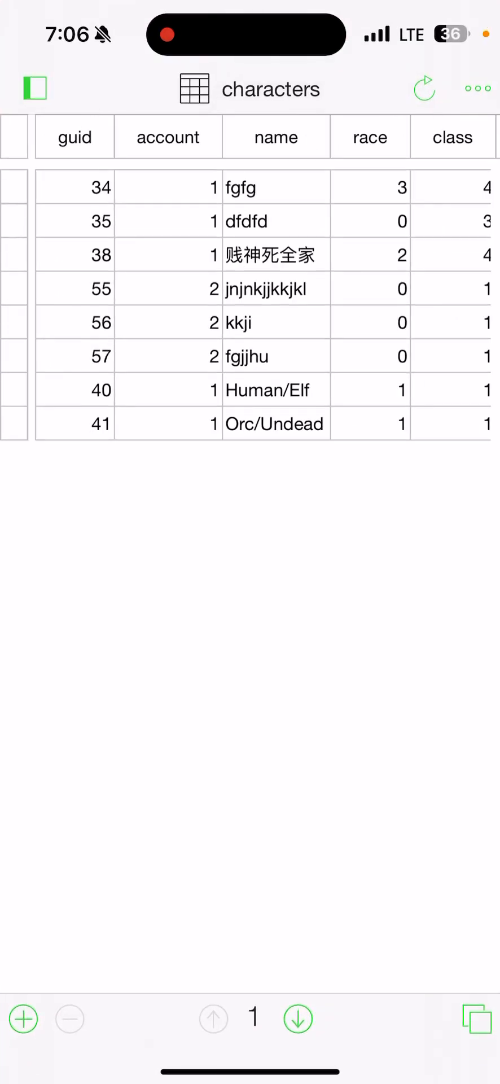
scroll("left", 3)
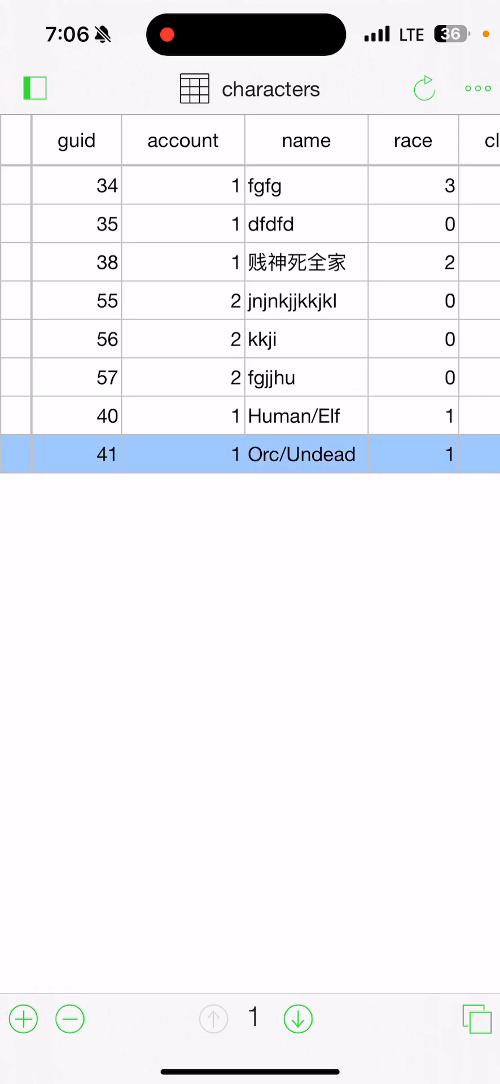
left_click(250, 454)
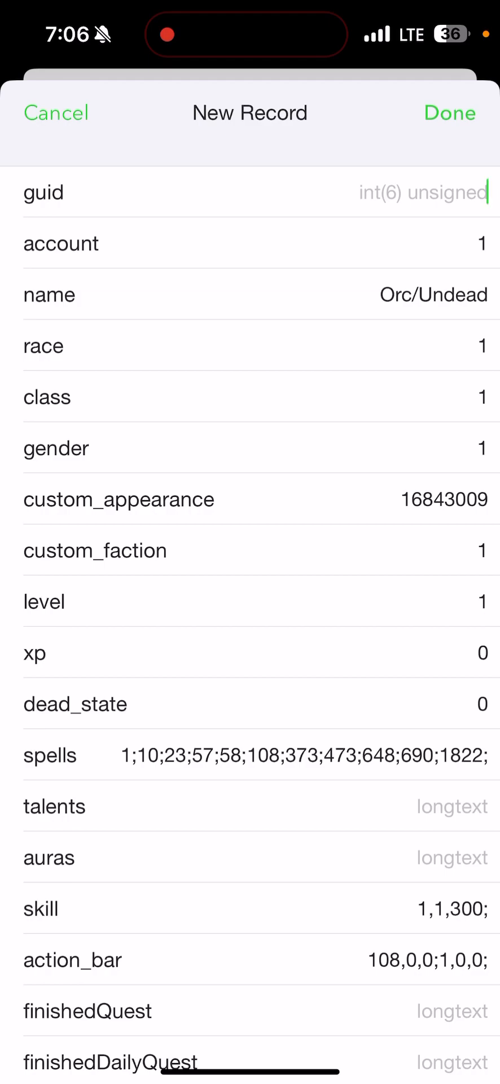
Enter guid 42, account 8 and name Louis林 in the new character form
type("42")
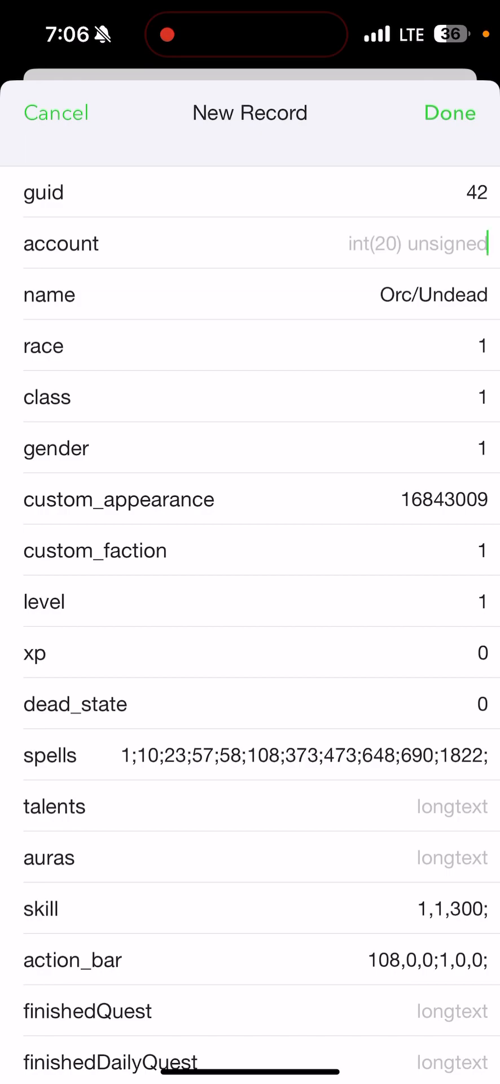
type("8")
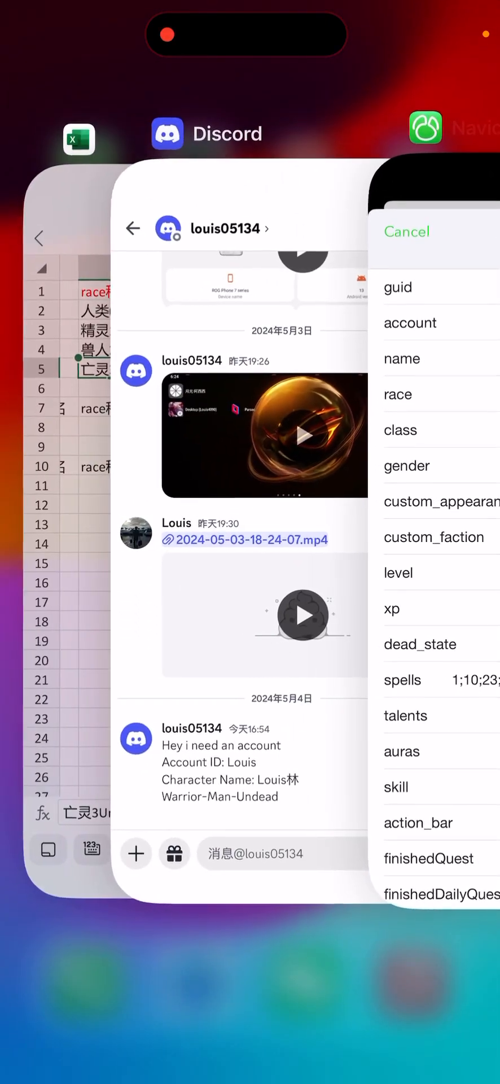
left_click(242, 134)
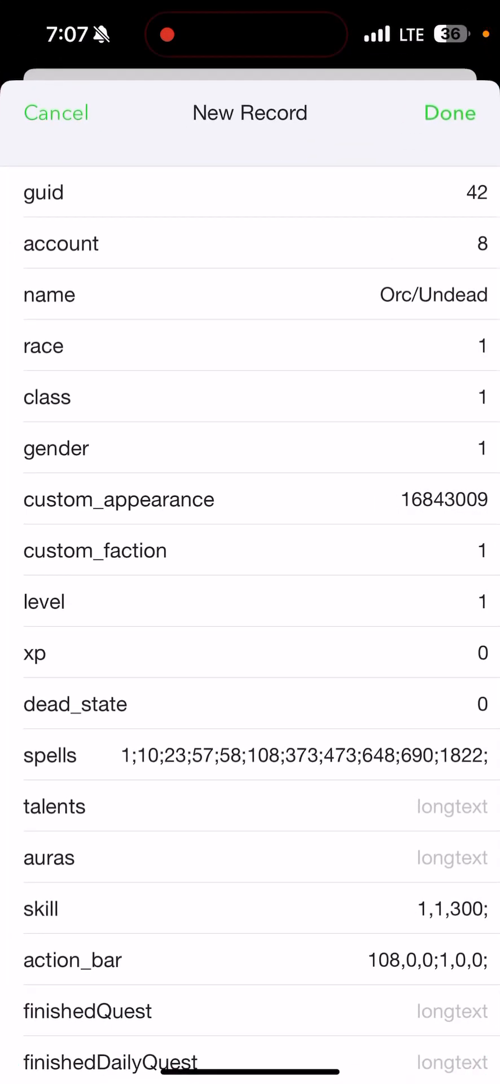
left_click(434, 295)
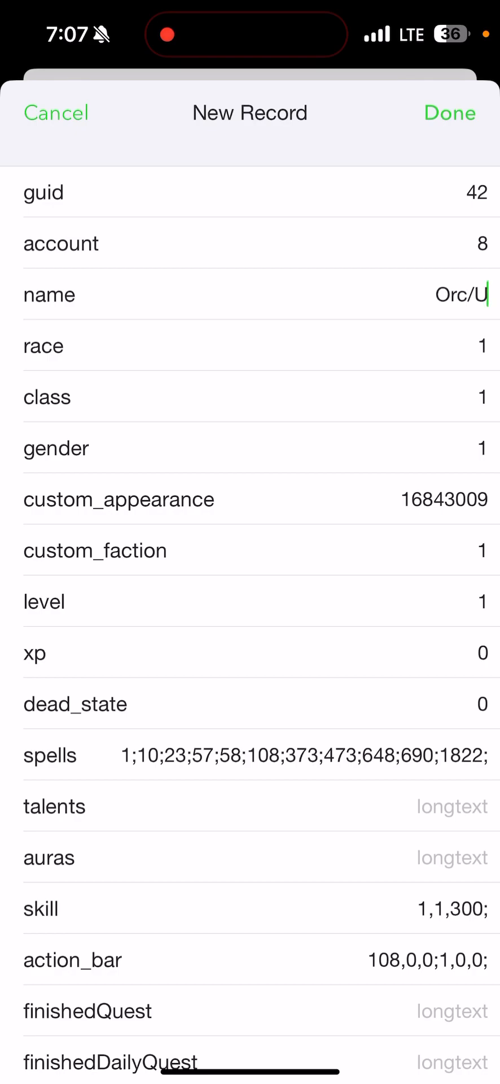
type("L")
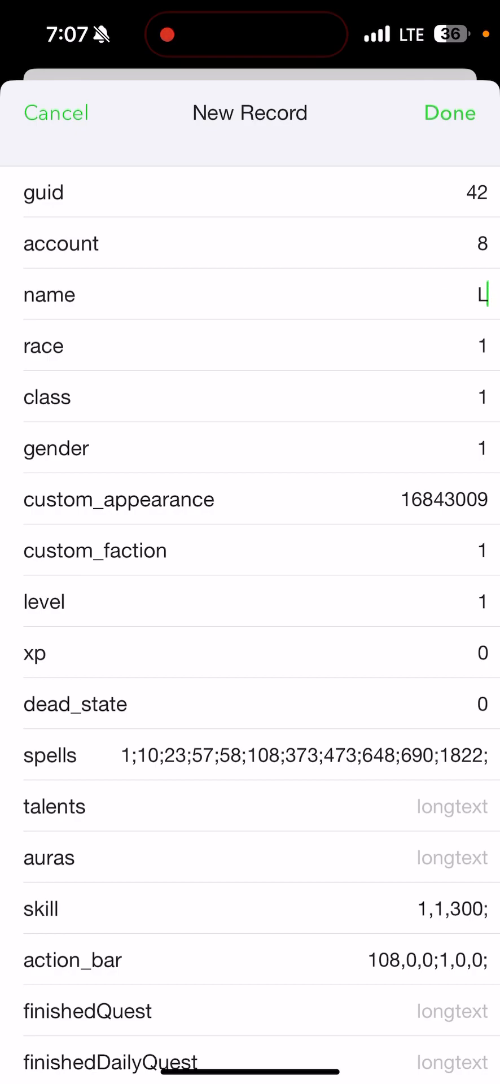
type("ouis")
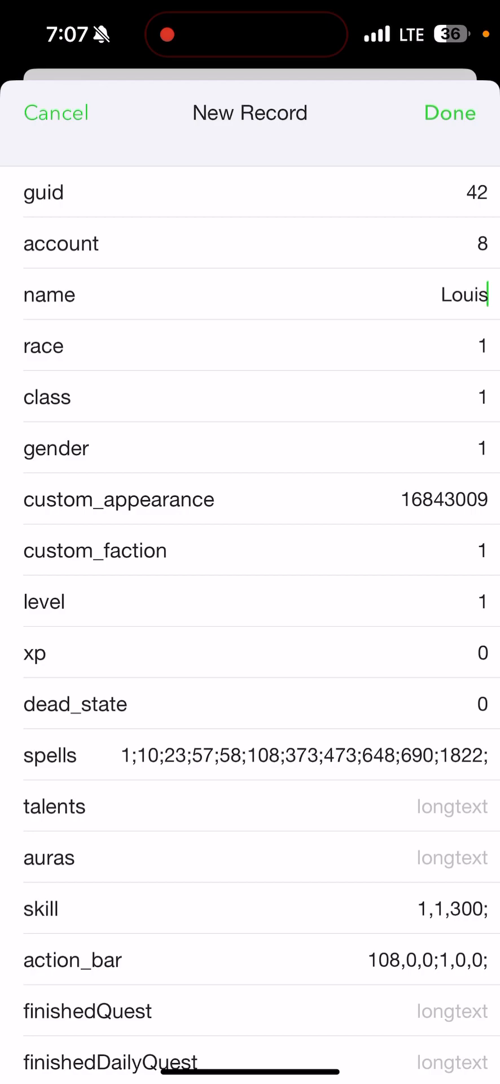
type("林")
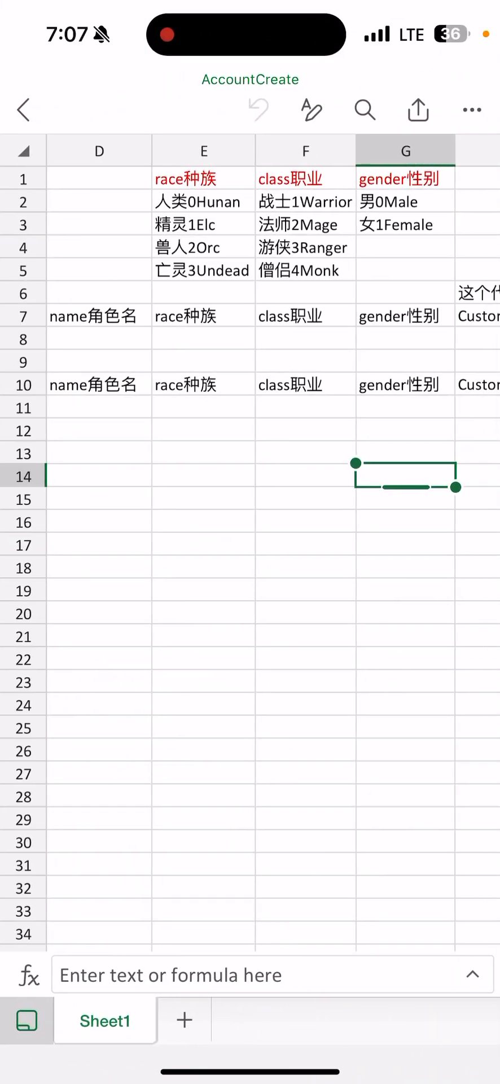
Read the Undead race and Warrior class codes in the AccountCreate Excel sheet
left_click(203, 271)
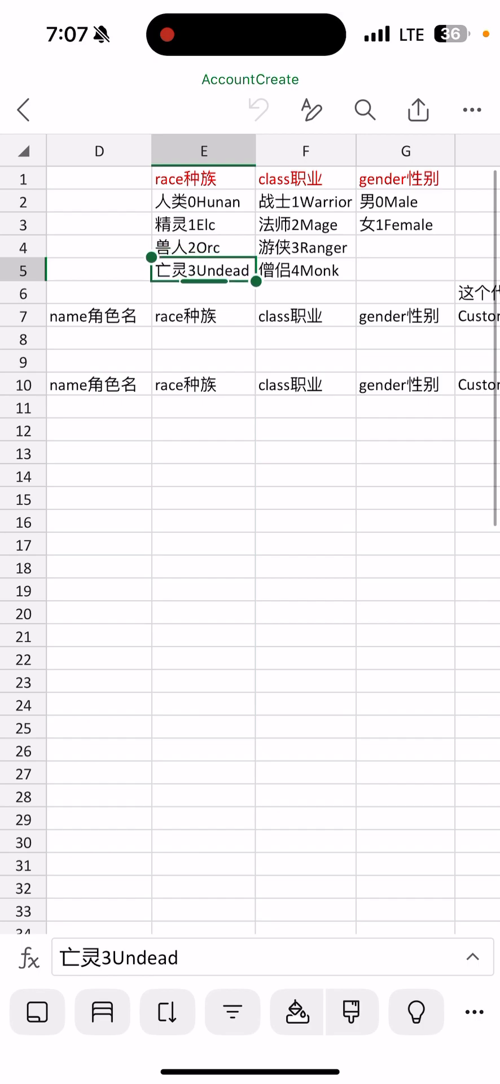
left_click(305, 202)
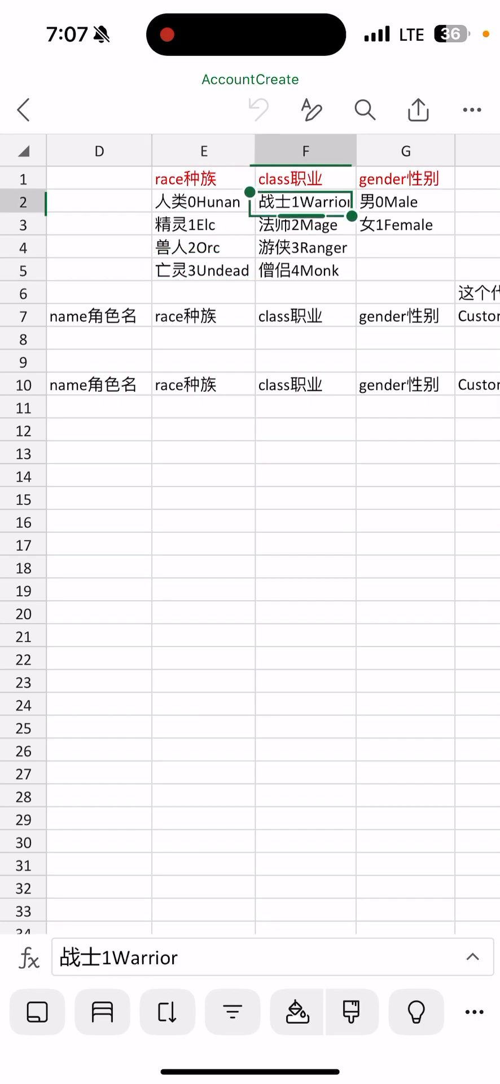
left_click(406, 201)
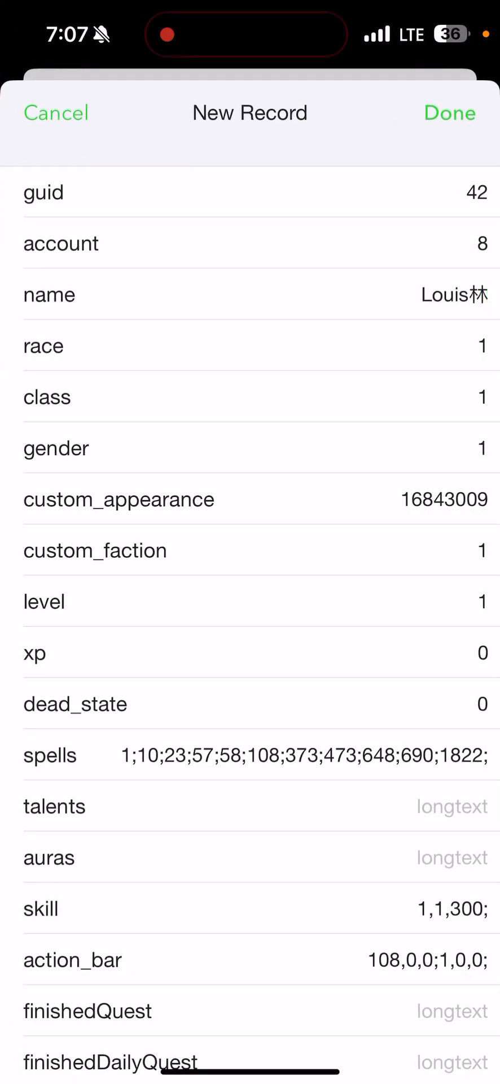
Set the new character's gender to 0 and save the record
left_click(476, 345)
type("3")
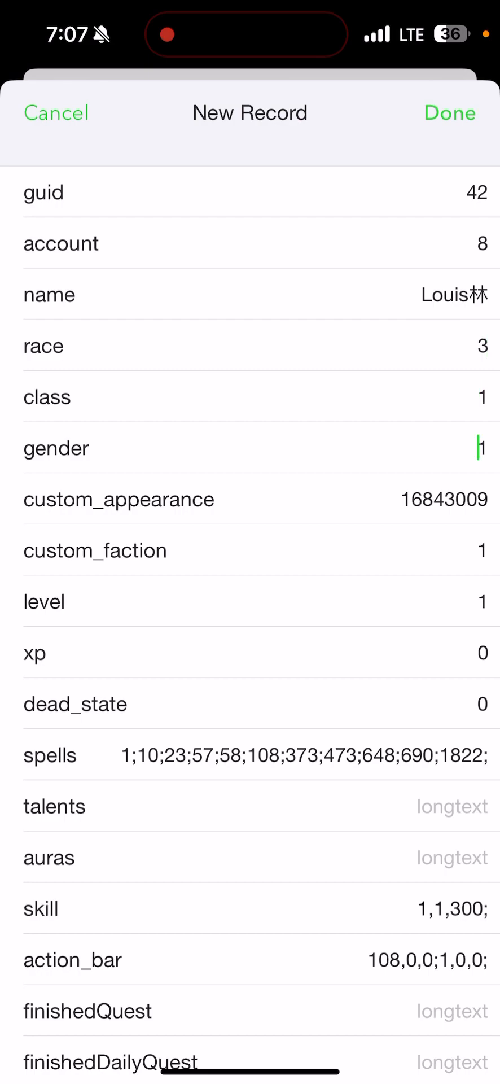
type("0")
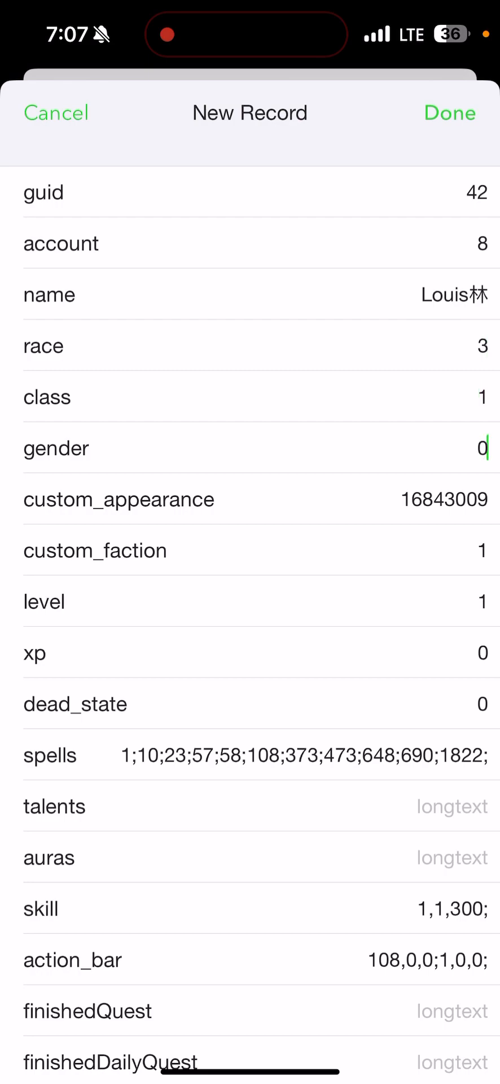
scroll("down", 3)
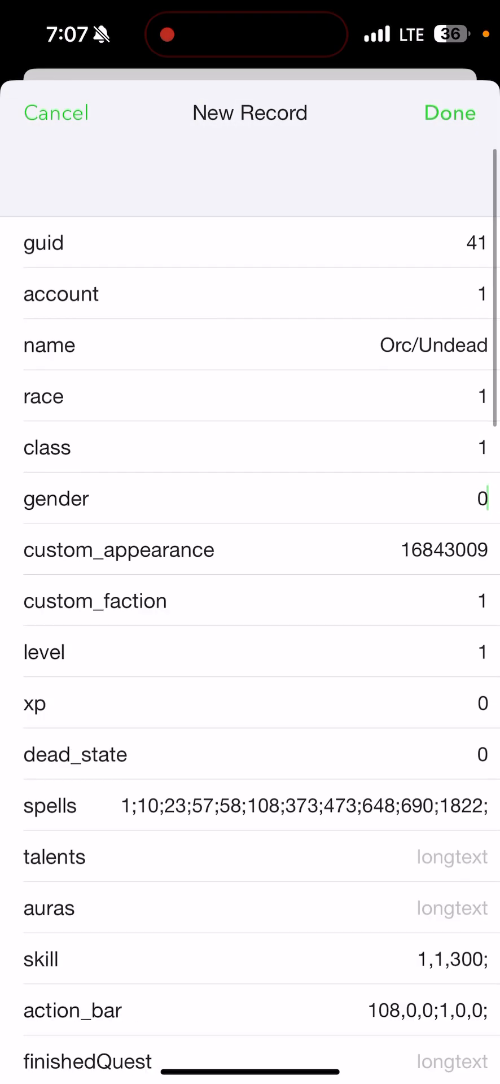
left_click(450, 113)
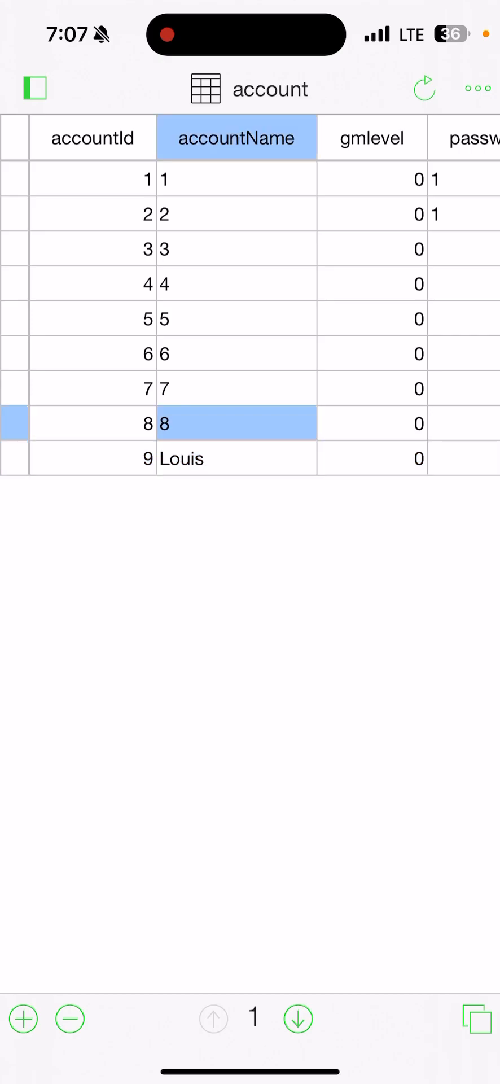
Reopen the characters table and rename the guid 42 character from Louis林 to Test
left_click(48, 88)
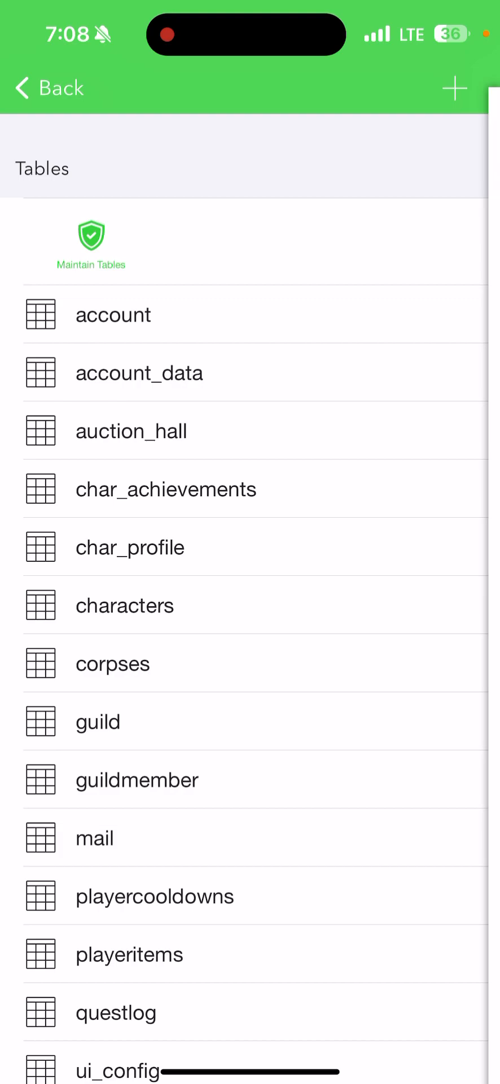
left_click(124, 605)
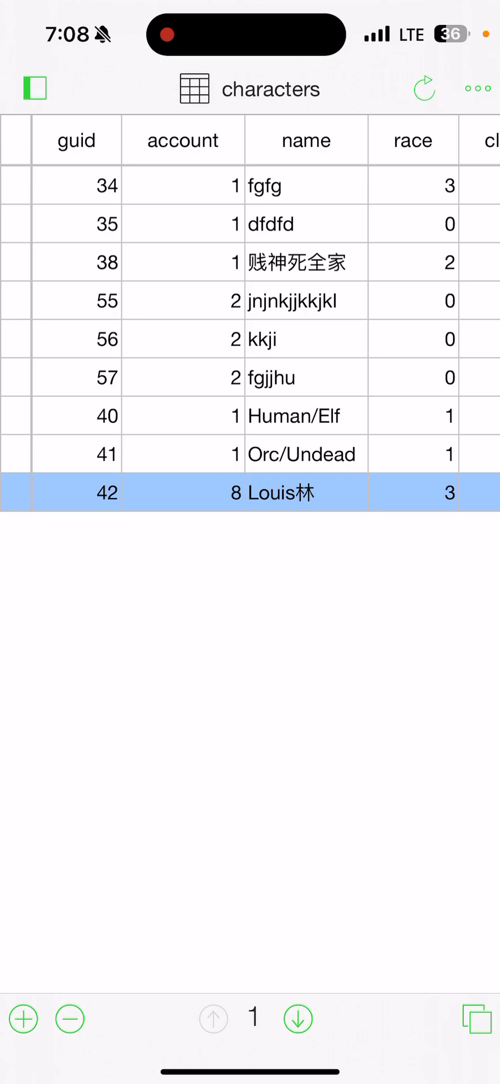
left_click(302, 492)
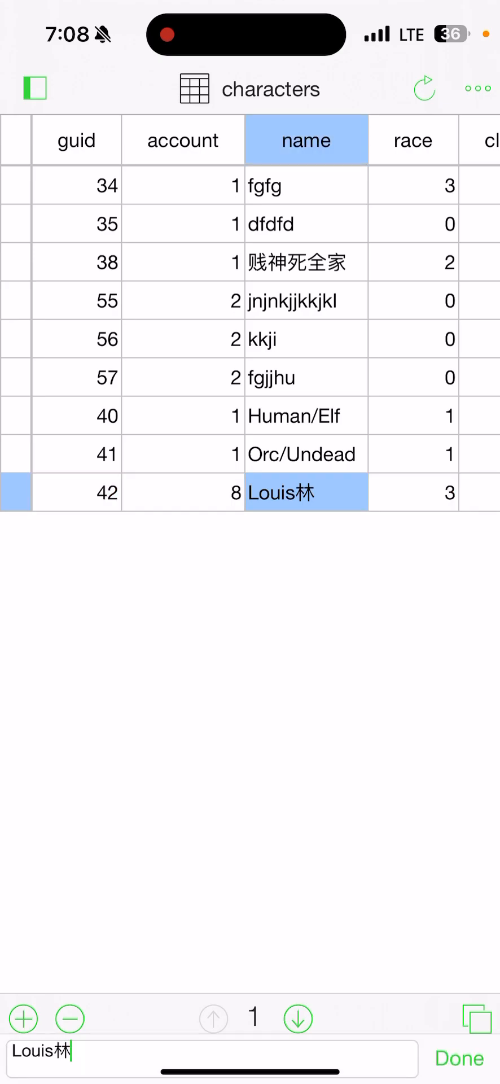
type("t")
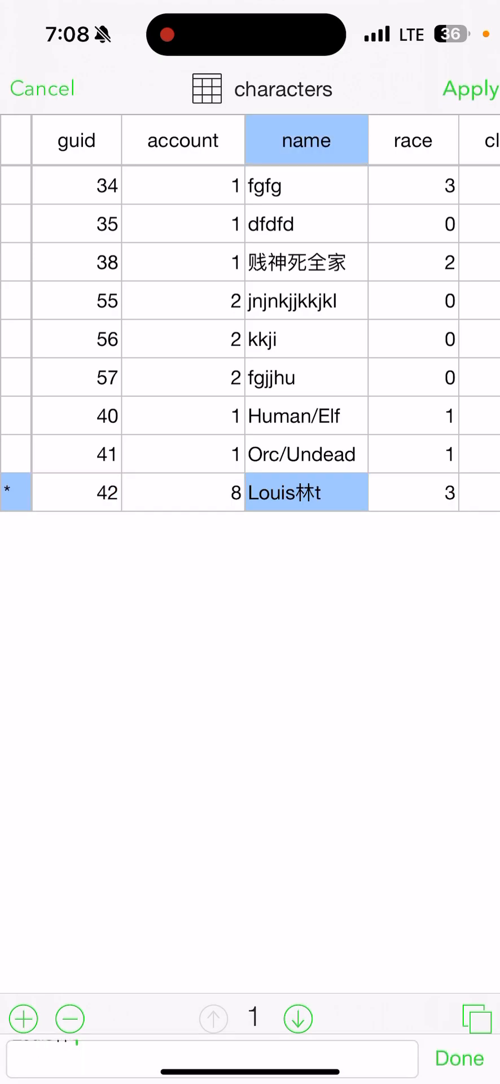
key("Backspace")
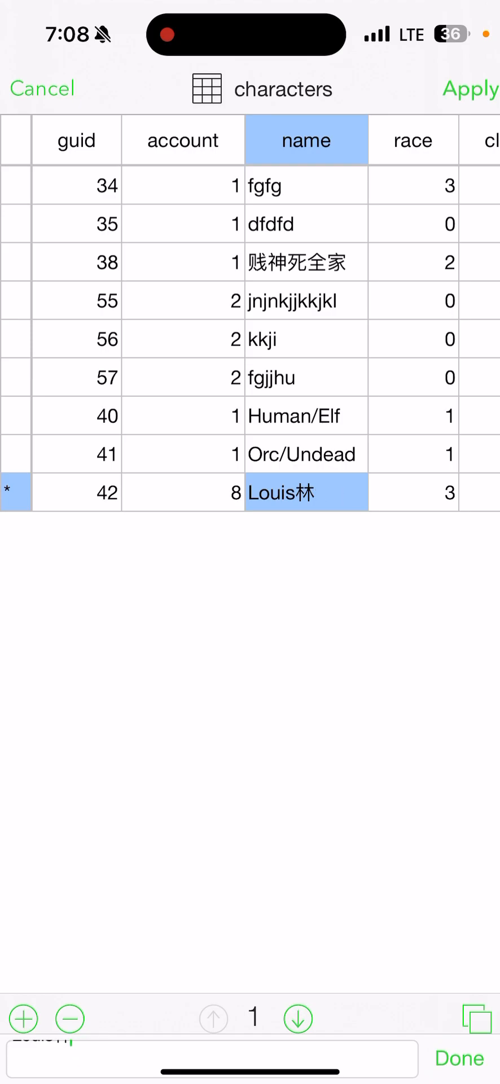
type("Test")
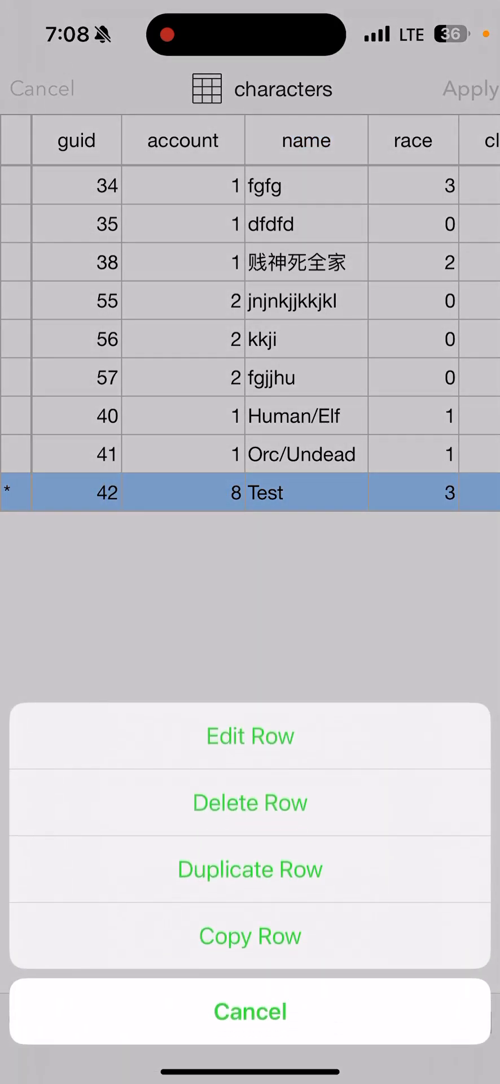
Duplicate the Test row with account 9 and the name Louis林
left_click(249, 869)
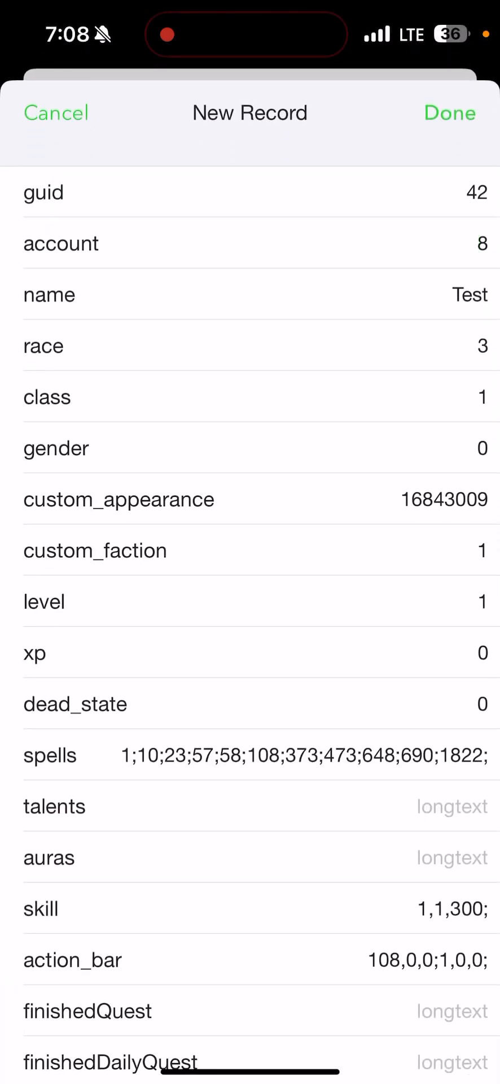
type("9")
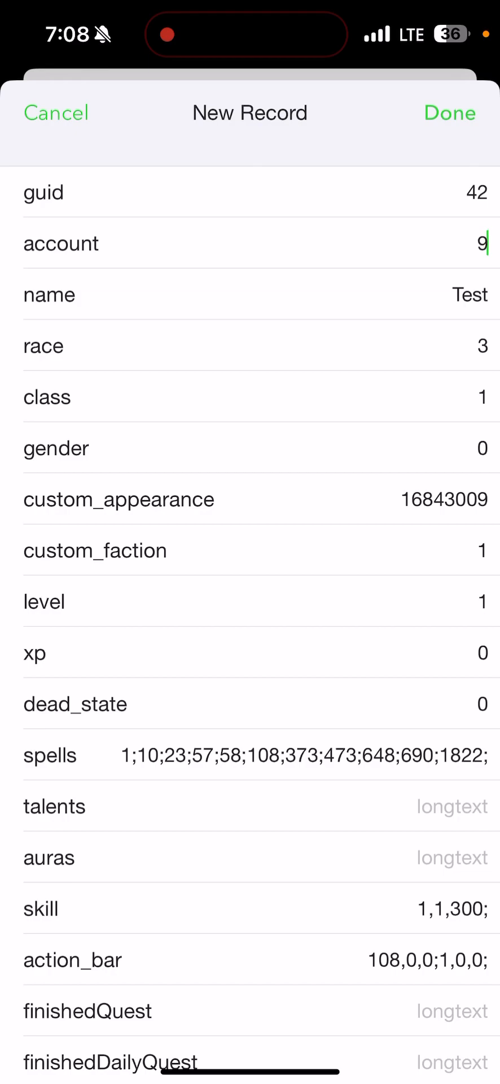
left_click(470, 295)
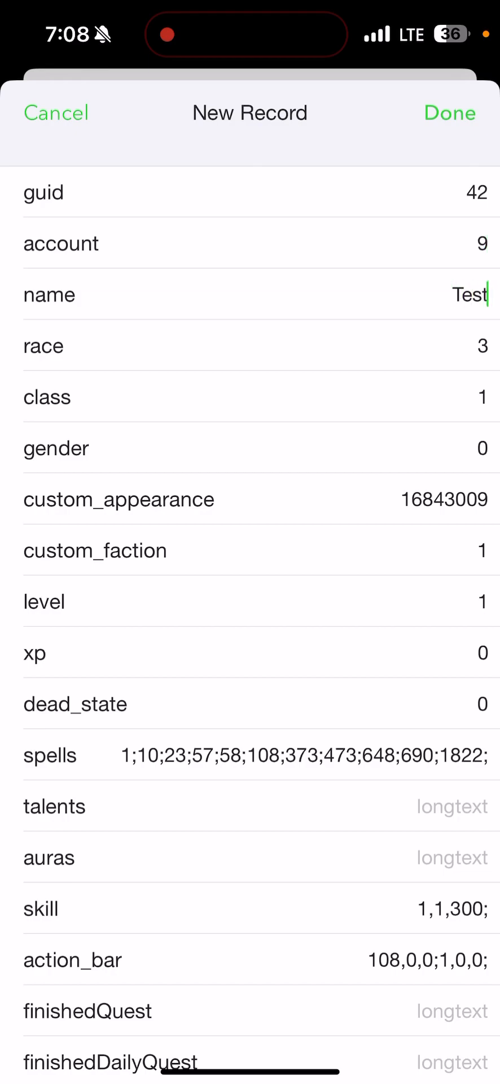
type("Louisli")
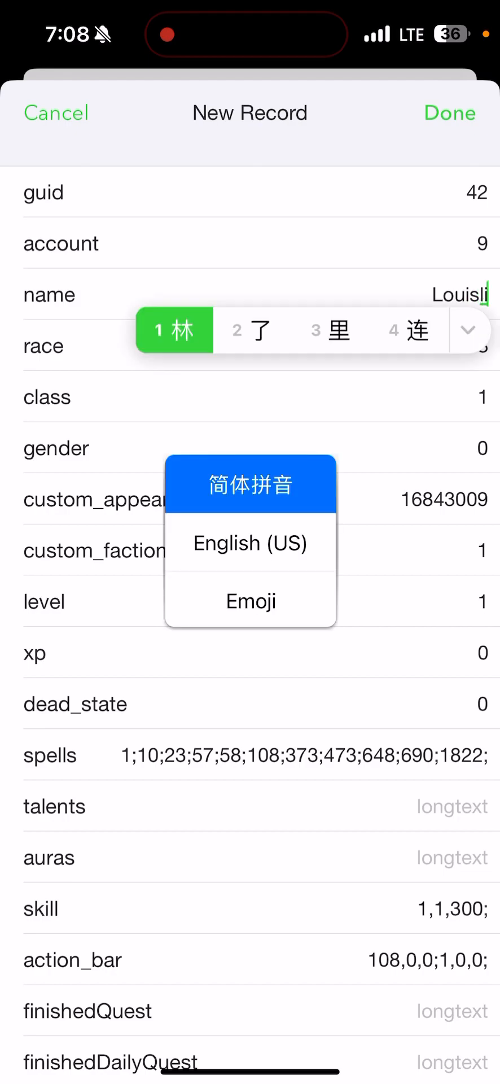
left_click(174, 329)
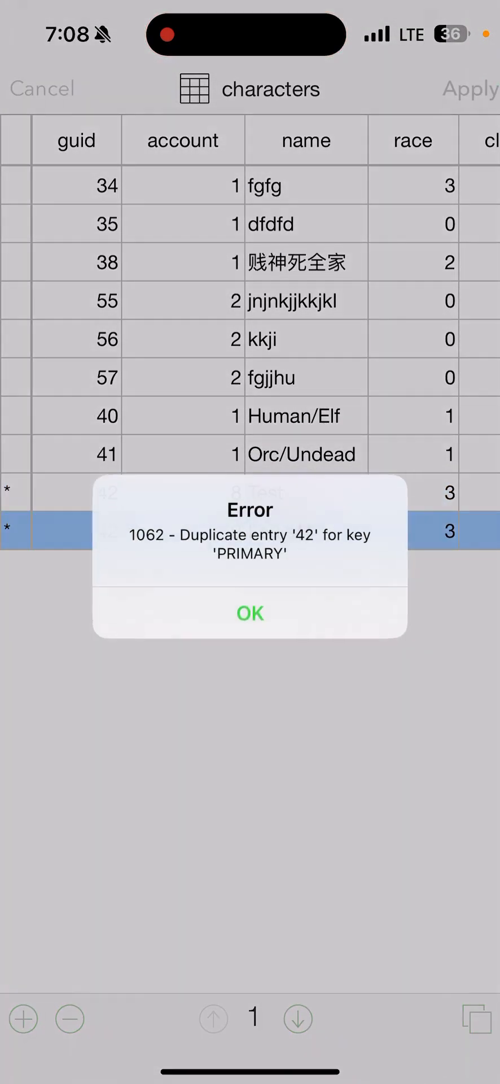
Dismiss the duplicate-key error, change the copy's guid to 43, and apply the changes
left_click(250, 614)
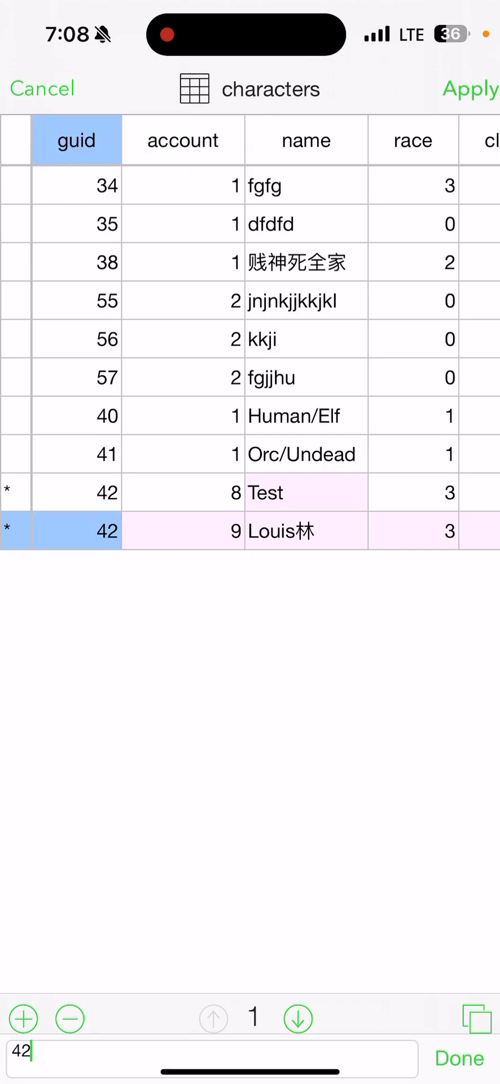
type("43")
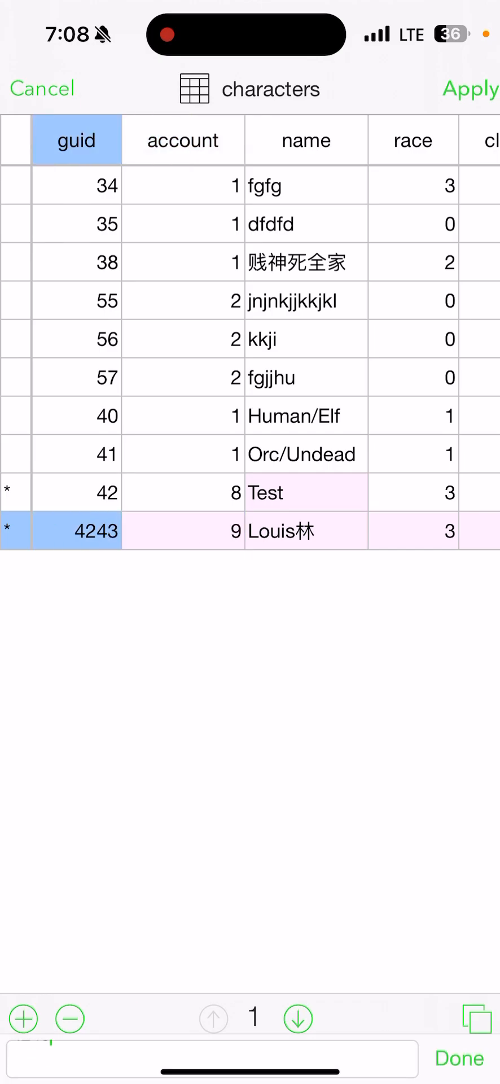
type("43")
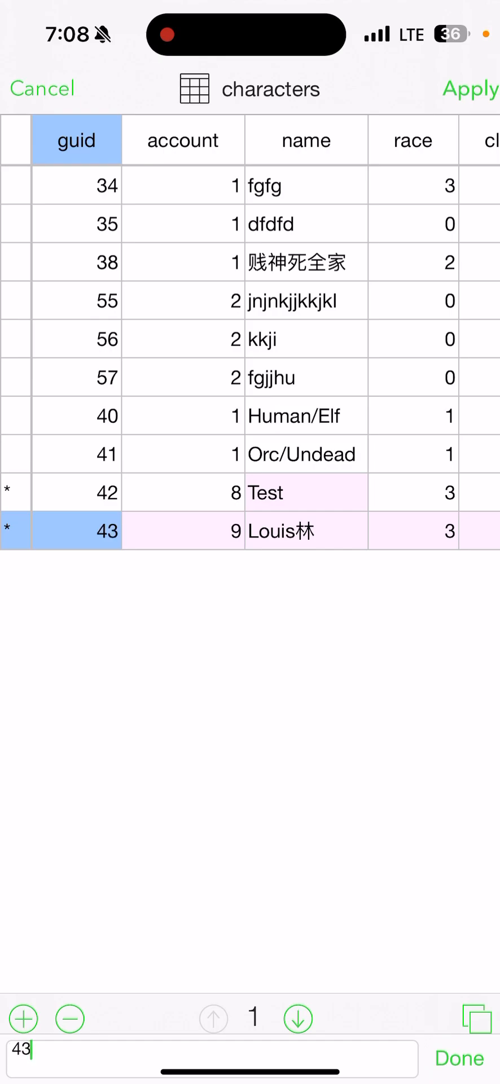
left_click(470, 89)
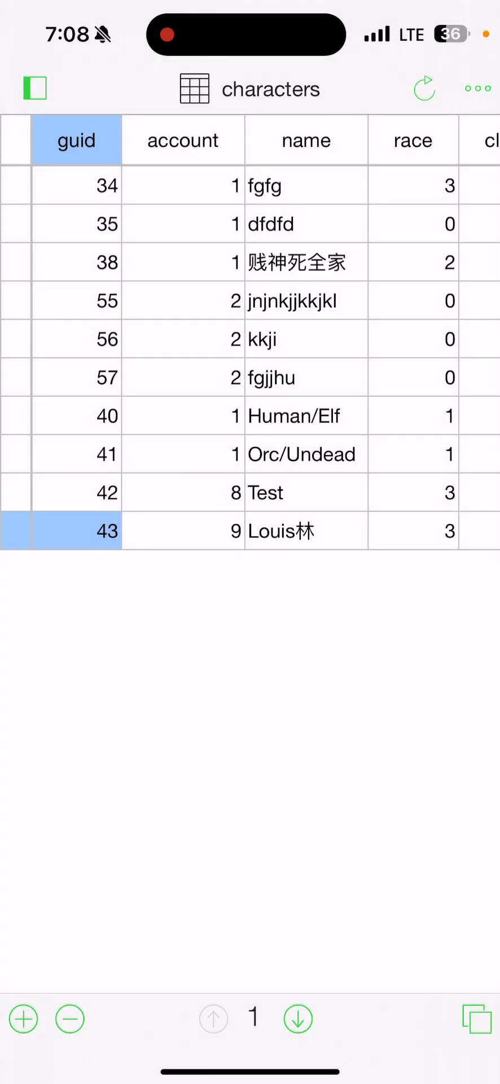
left_click(183, 140)
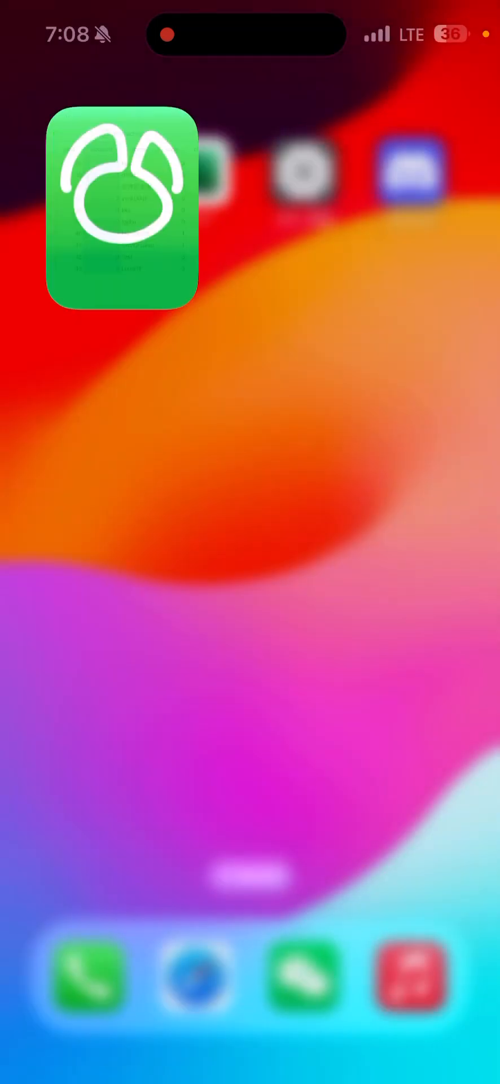
Launch Moonlight and connect to the PC host to stream its desktop
left_click(122, 208)
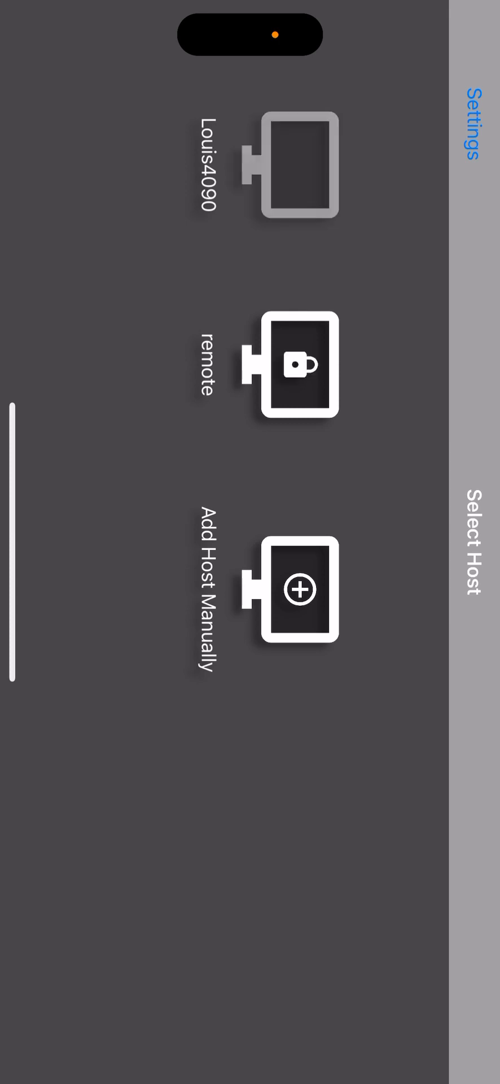
left_click(298, 163)
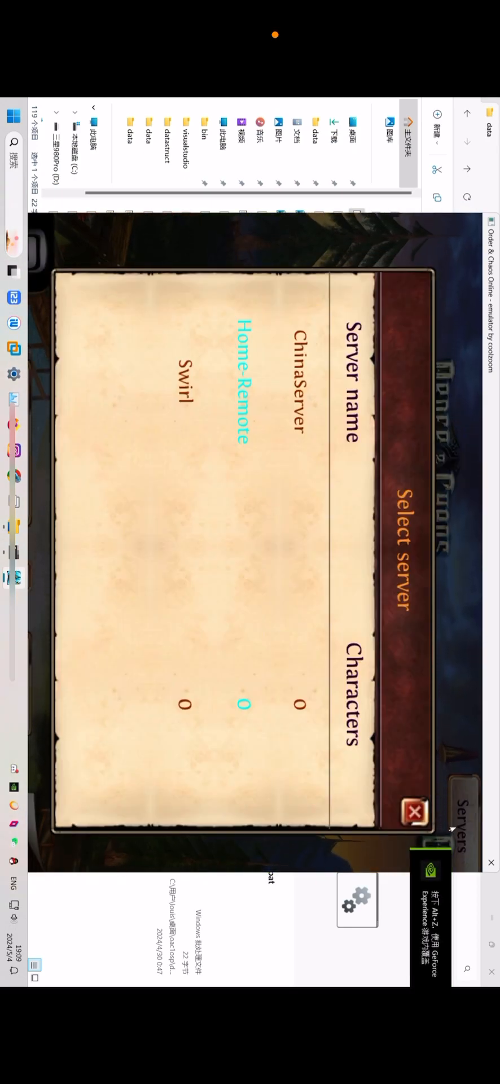
Log into the Home-Remote server as Rhal Flamethroat and accept the Way of Strength quest
left_click(415, 810)
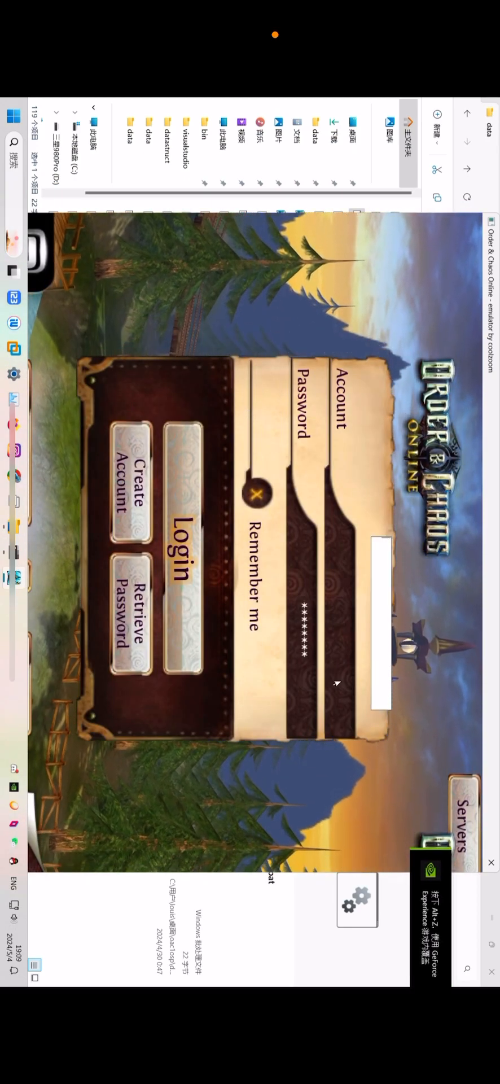
type("lo")
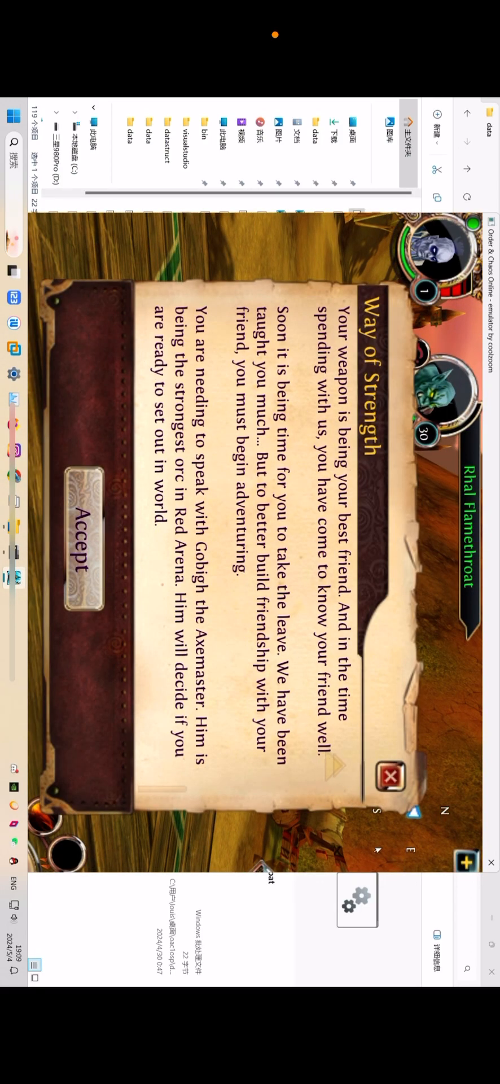
left_click(80, 549)
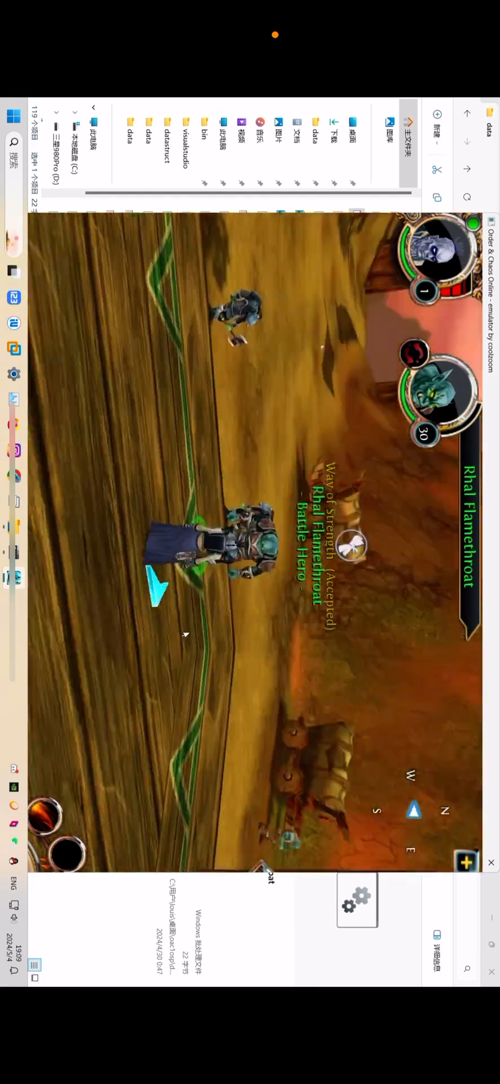